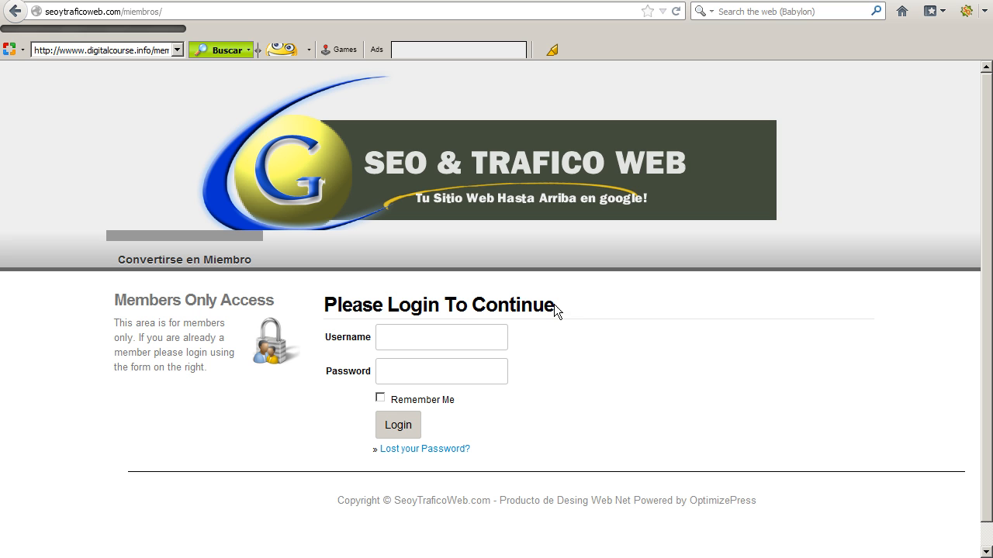
mouse_move(757, 270)
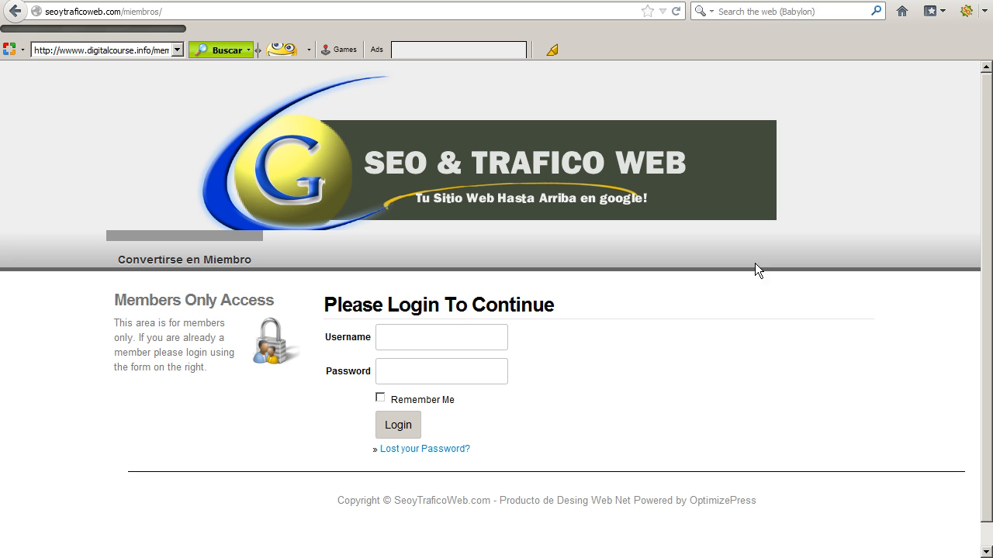
mouse_move(661, 419)
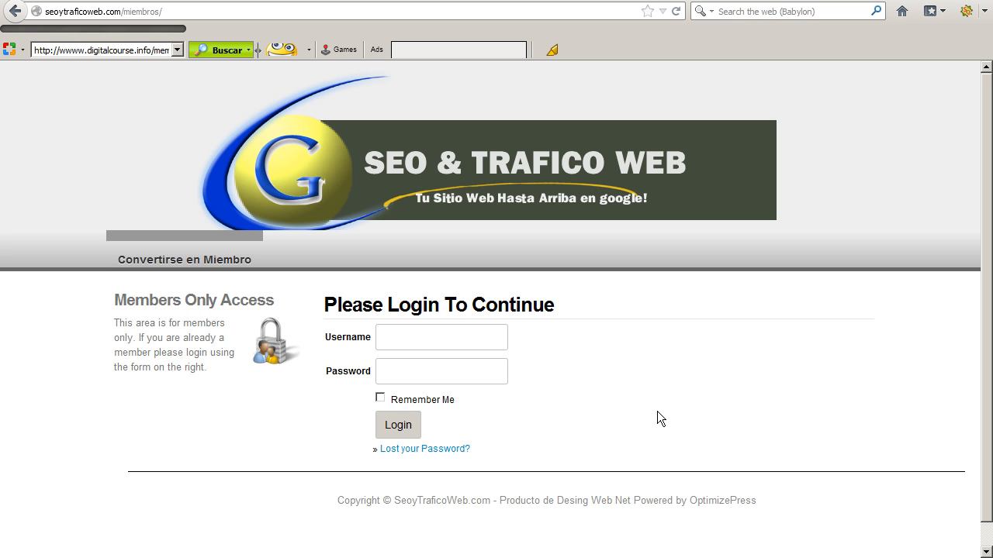
mouse_move(462, 360)
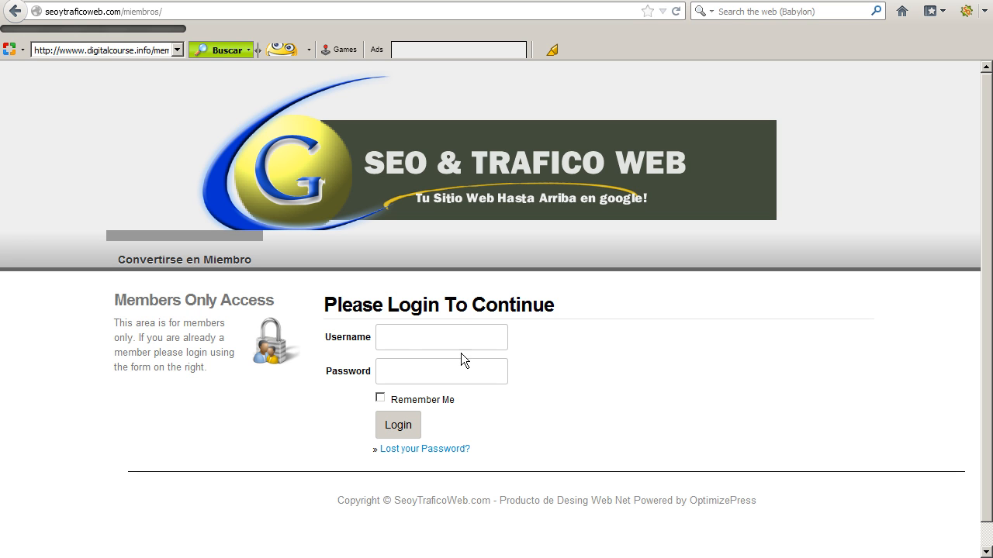
mouse_move(358, 361)
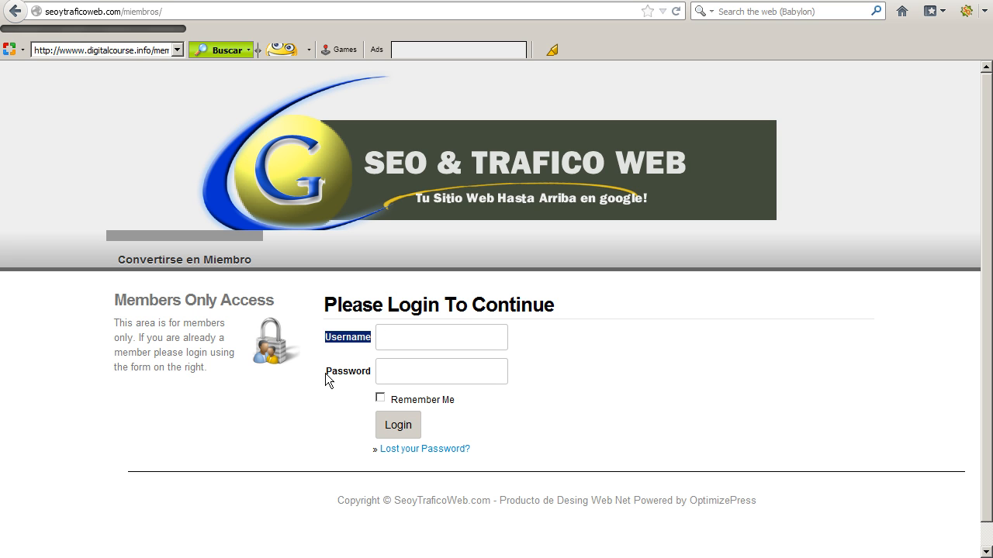
mouse_move(425, 441)
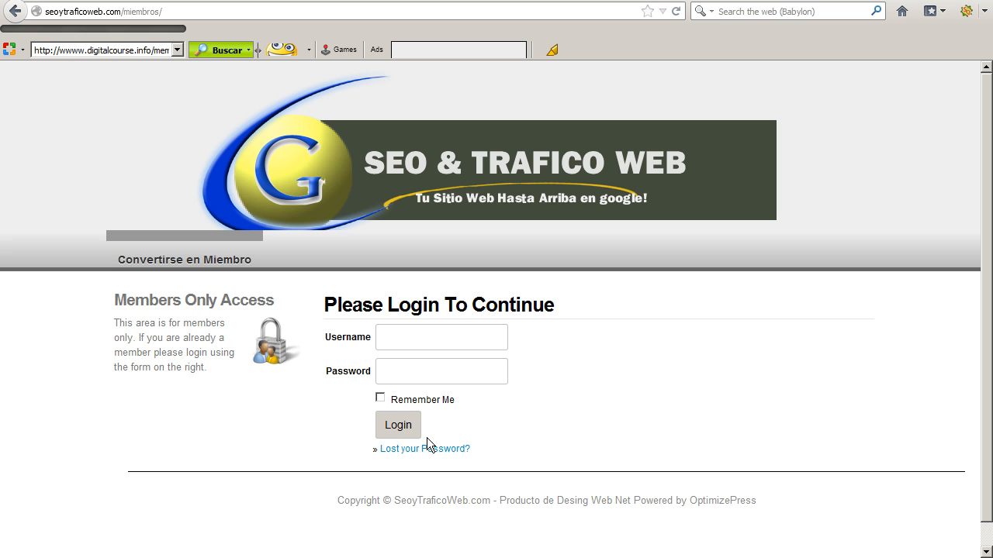
mouse_move(399, 437)
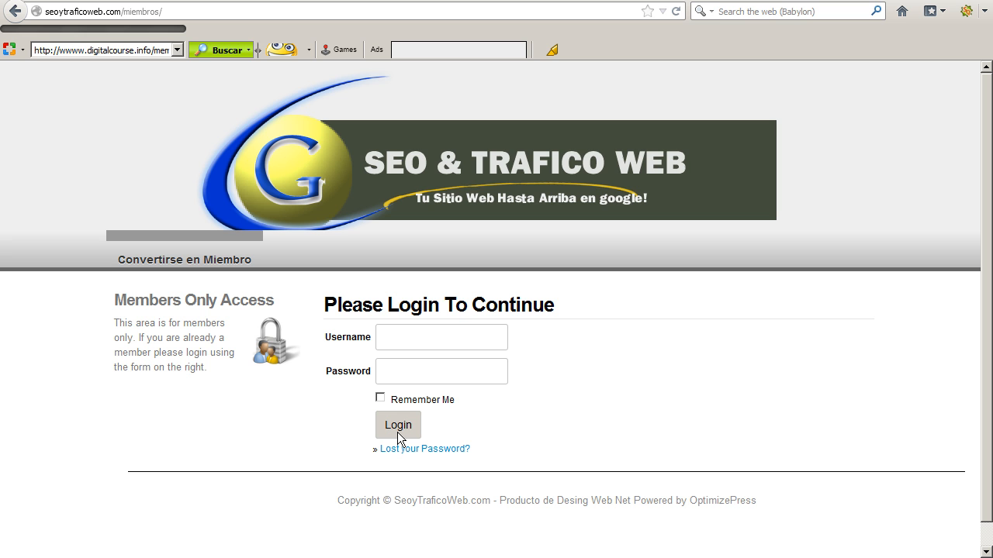
Log in to the members-only area as user prueba with its password.
click(441, 337)
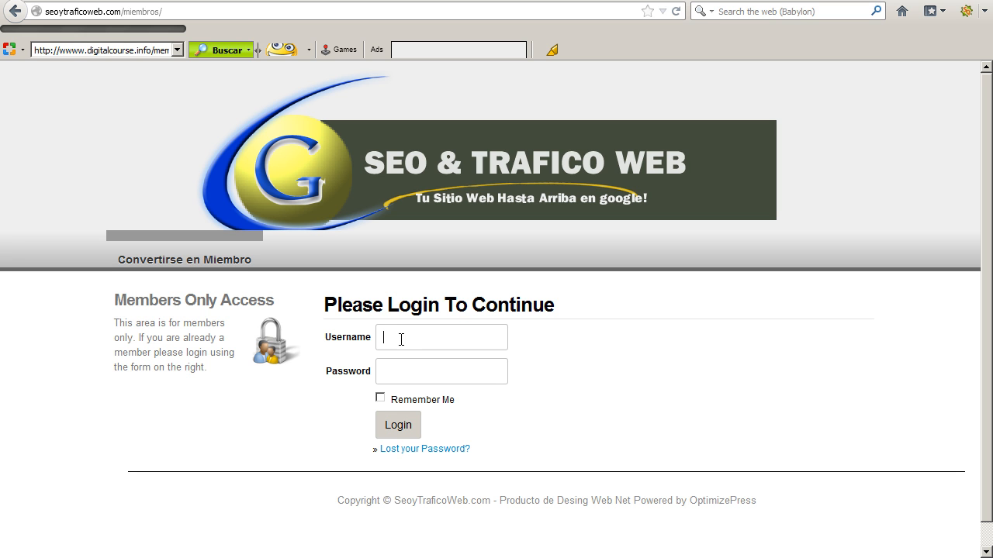
text(prueba)
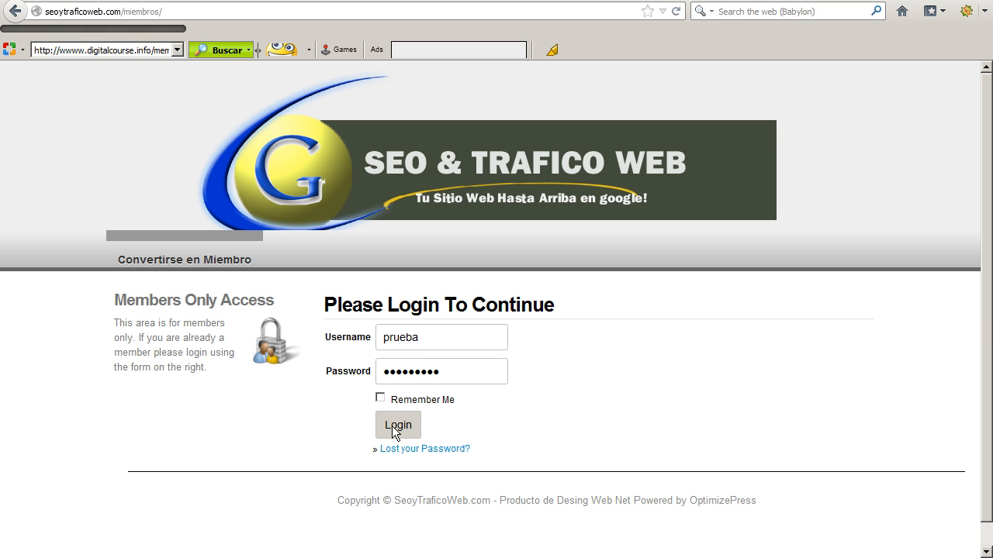
click(397, 425)
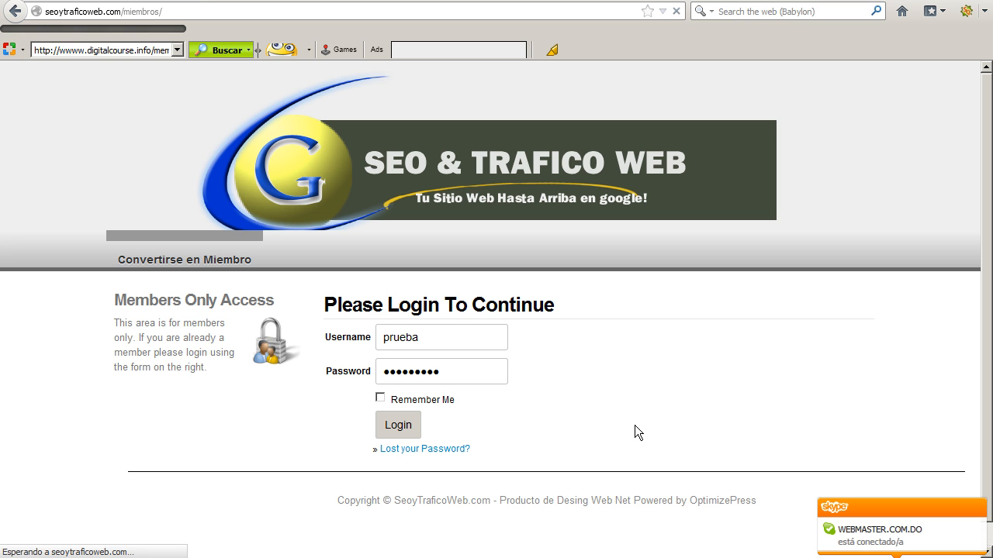
click(397, 425)
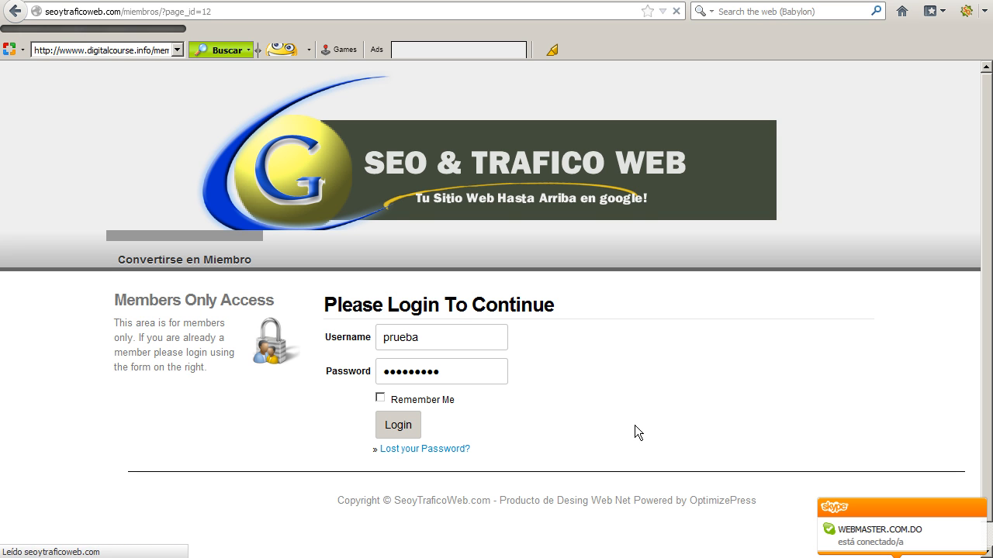
click(398, 425)
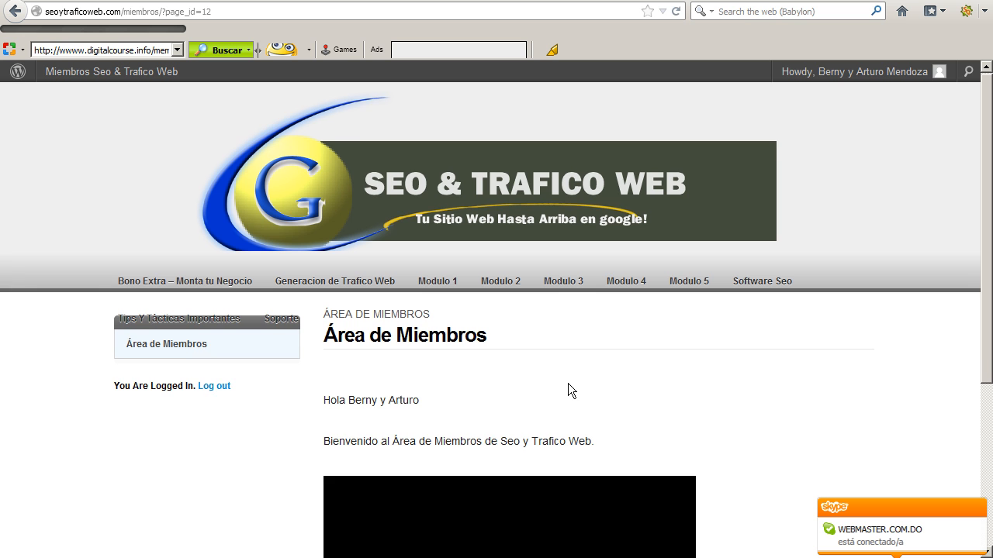
scroll(down, 3)
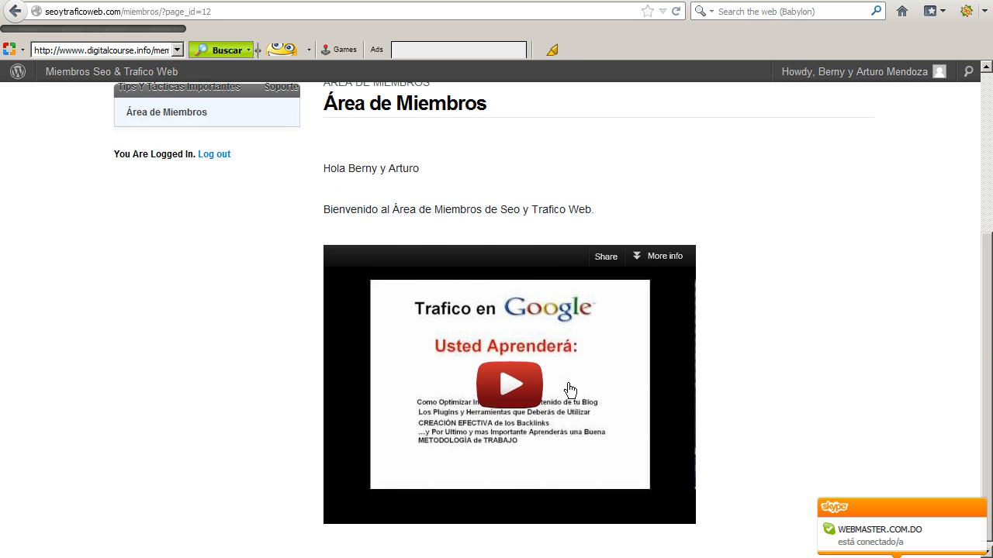
scroll(up, 3)
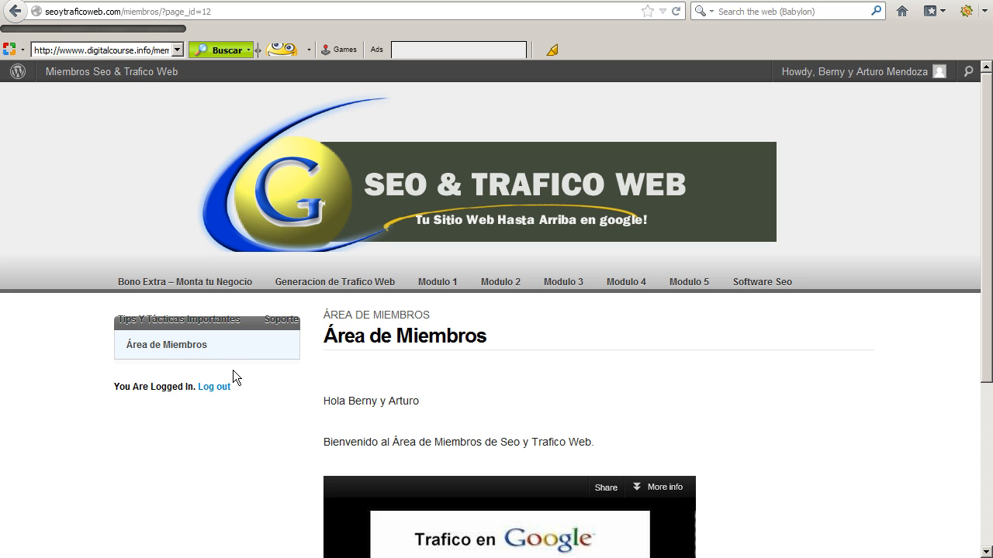
mouse_move(201, 381)
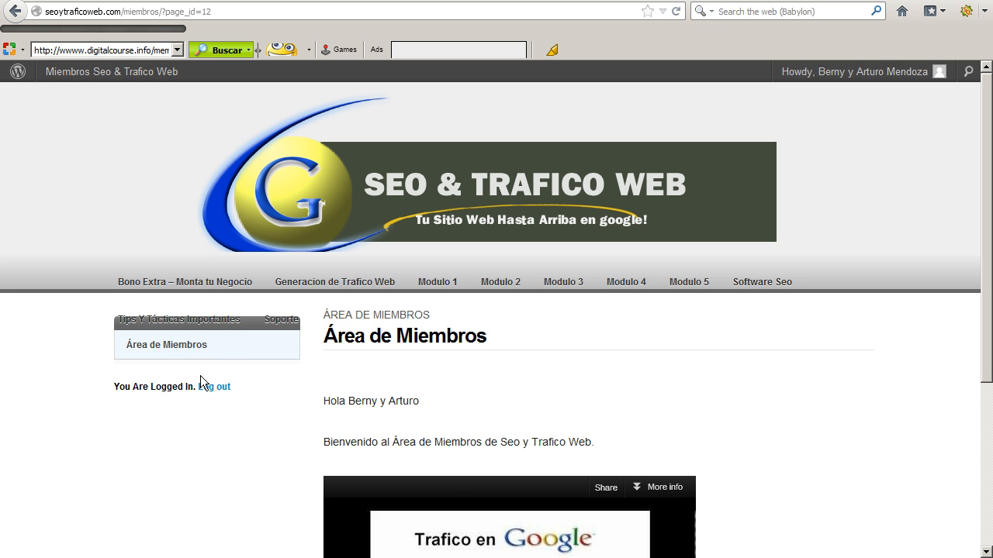
mouse_move(688, 283)
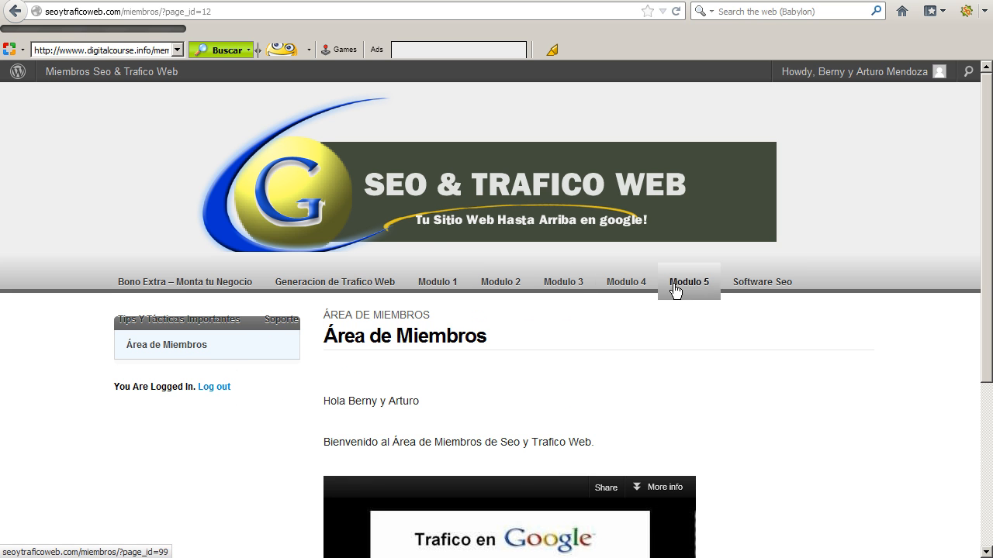
mouse_move(174, 287)
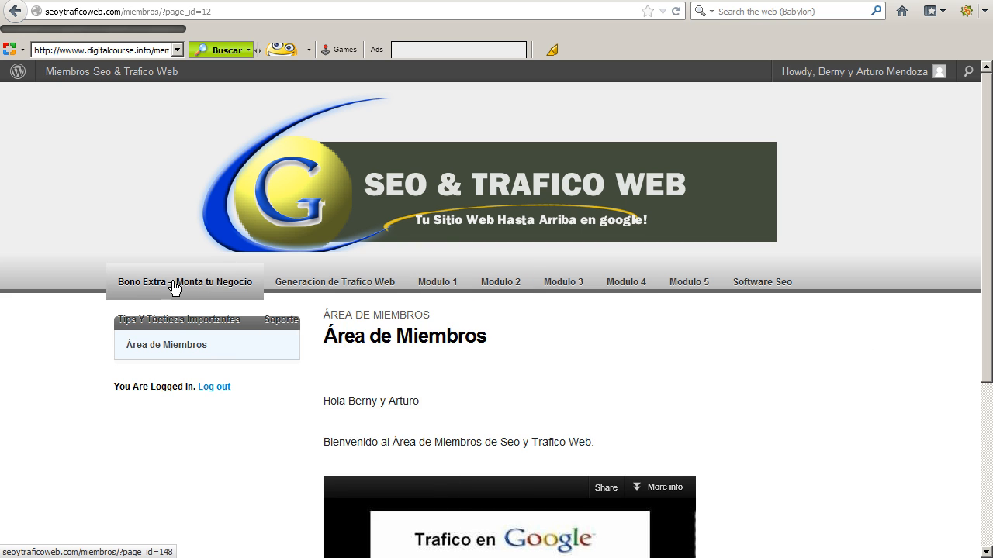
mouse_move(500, 282)
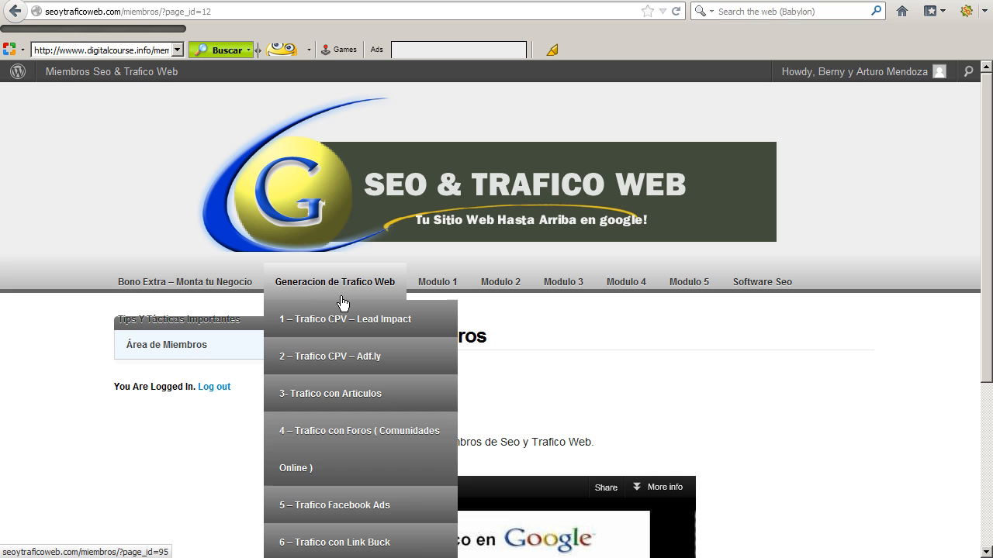
mouse_move(356, 298)
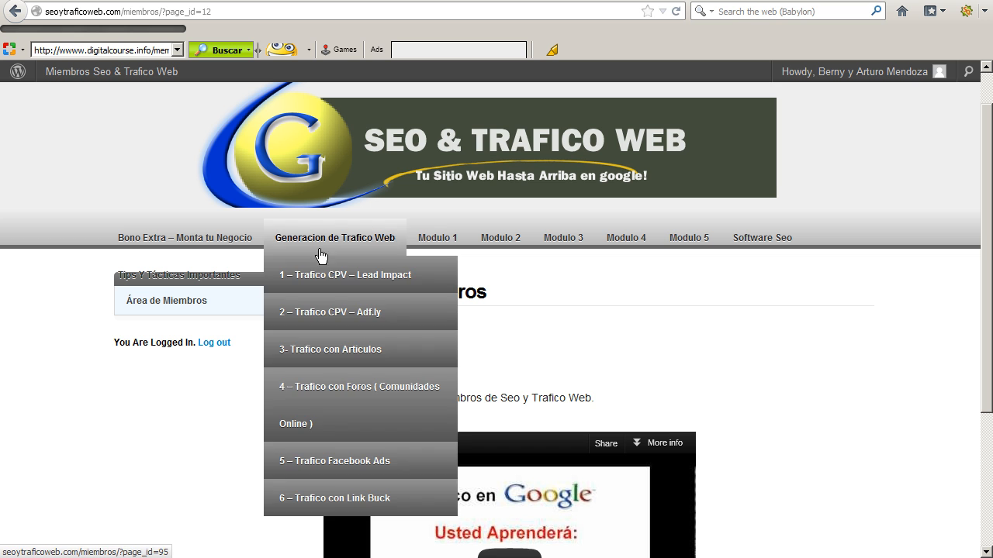
mouse_move(347, 254)
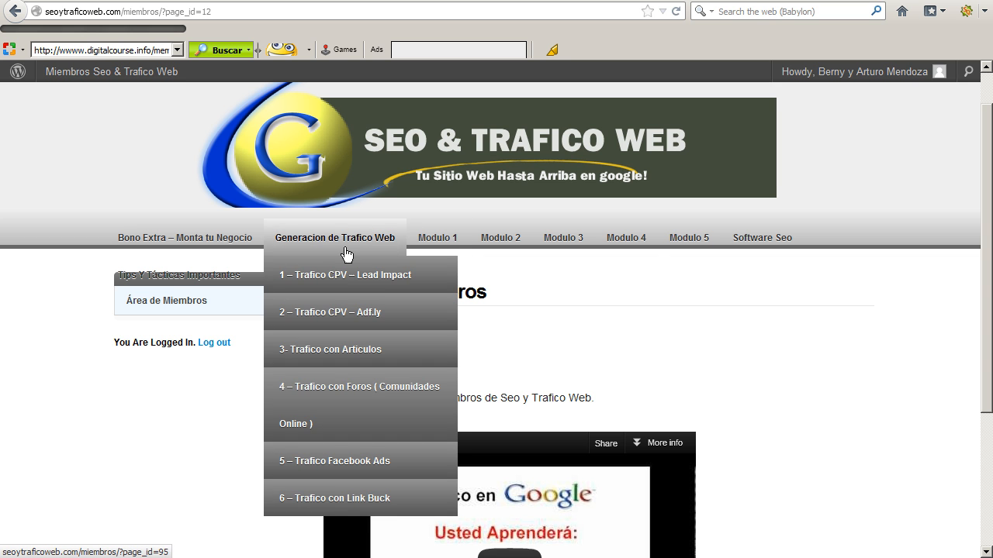
mouse_move(369, 257)
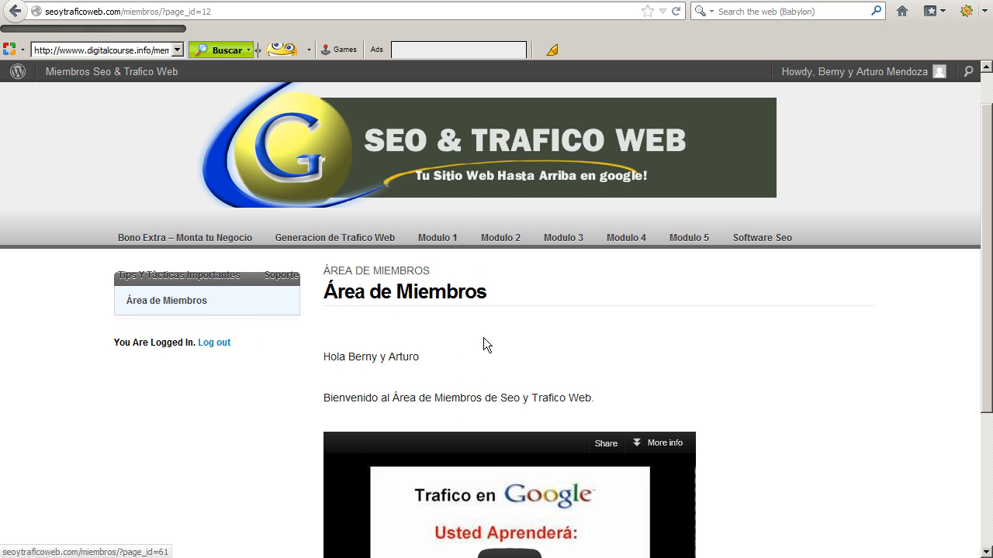
scroll(down, 3)
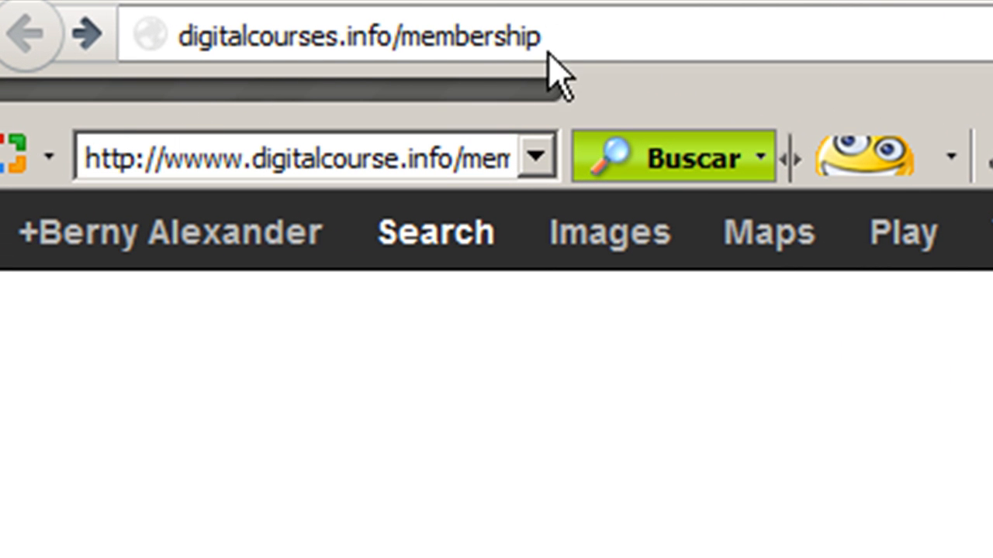
mouse_move(599, 28)
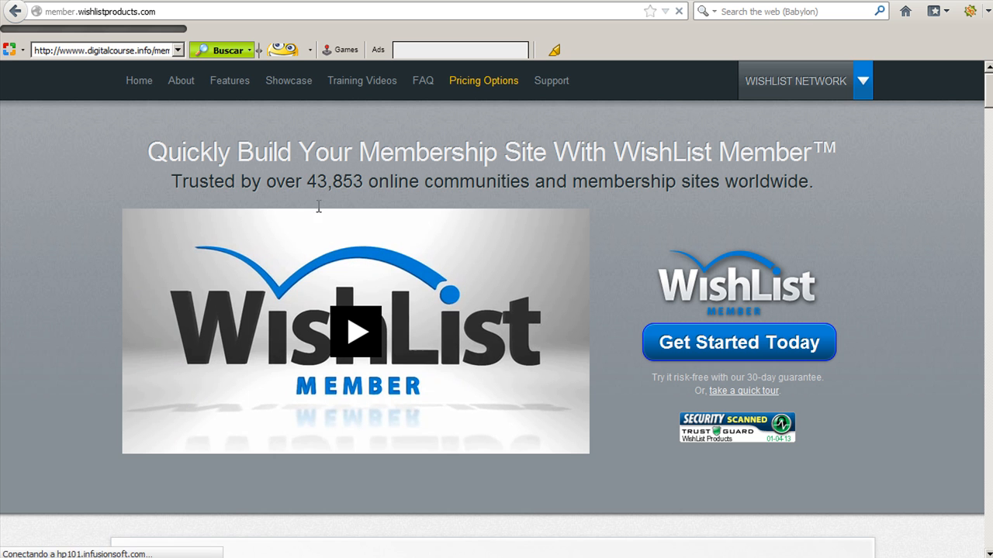
scroll(down, 3)
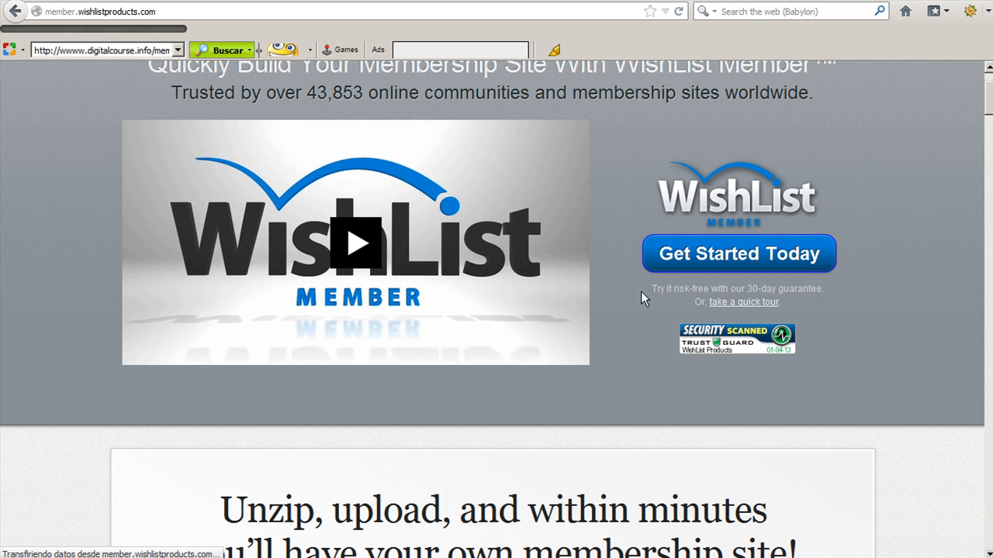
scroll(down, 3)
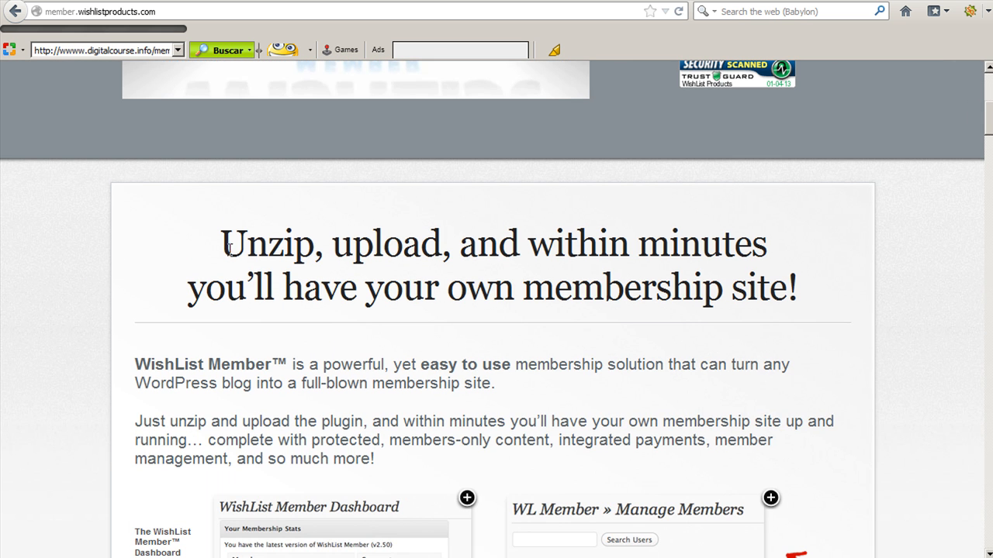
mouse_move(93, 261)
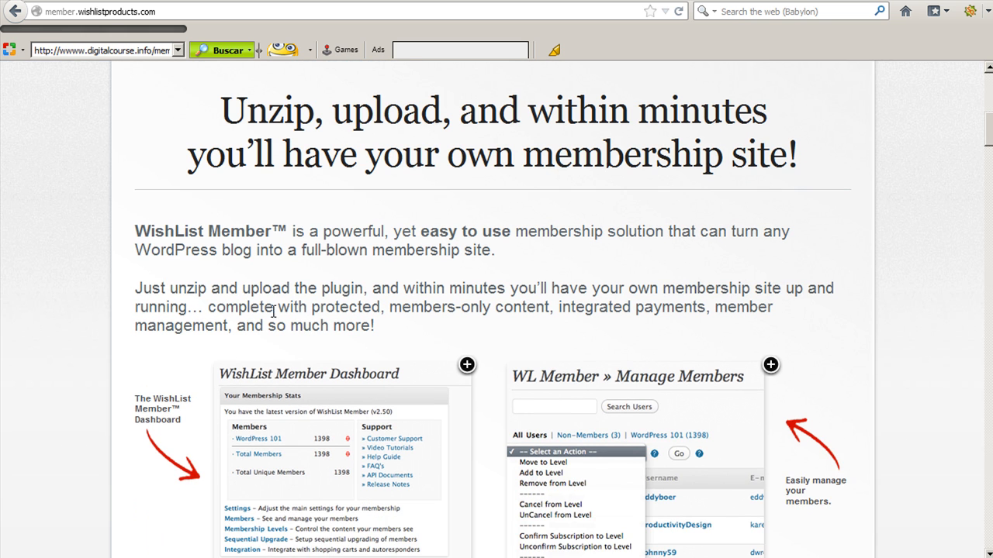
scroll(down, 3)
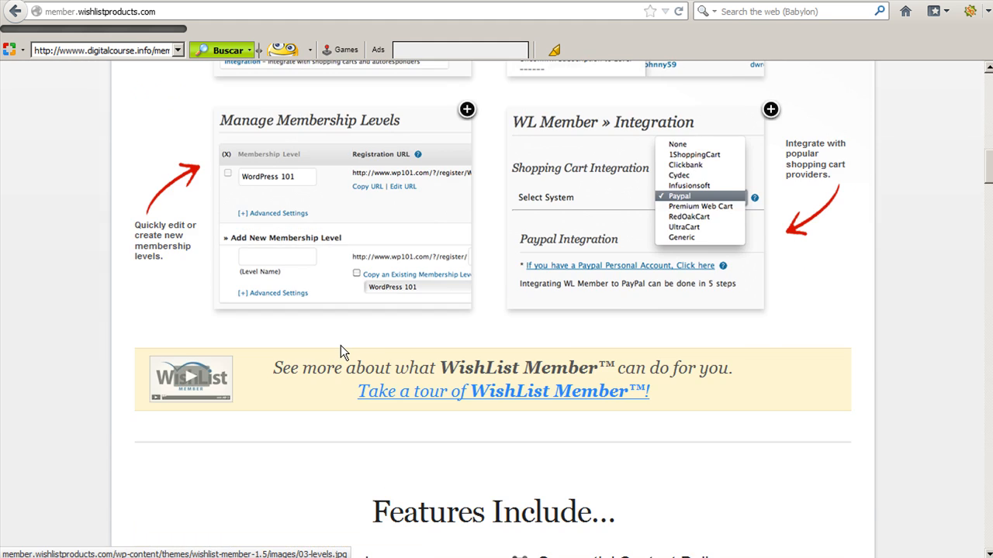
scroll(down, 3)
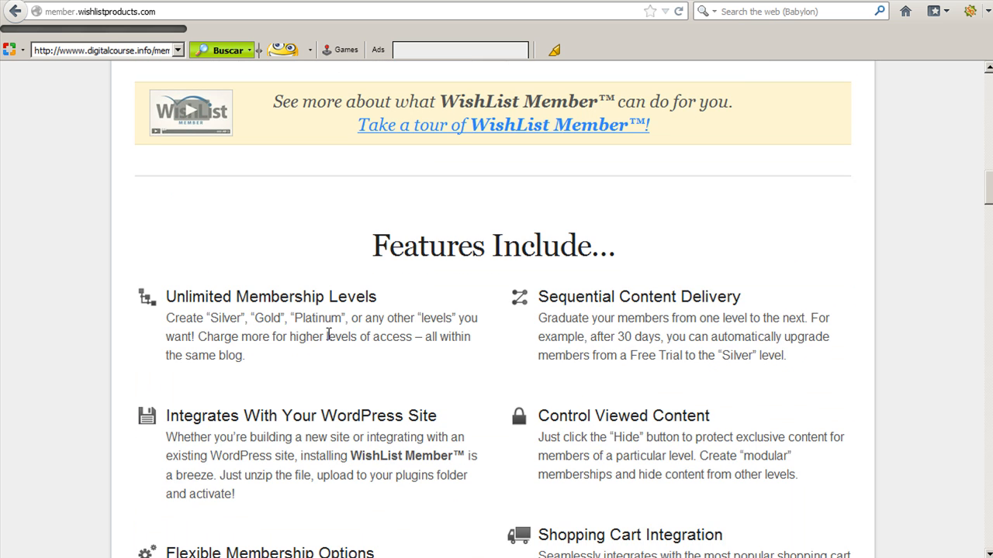
scroll(down, 3)
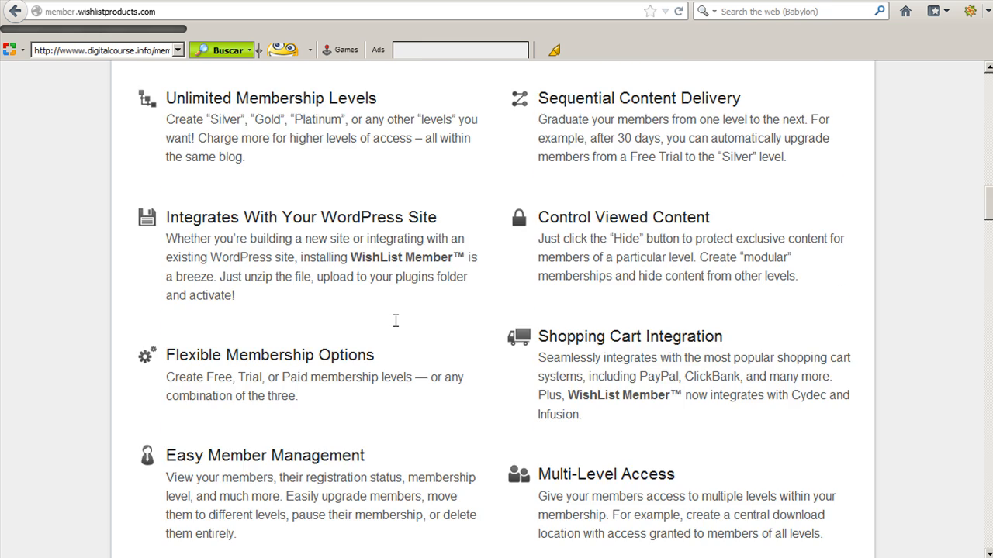
scroll(down, 3)
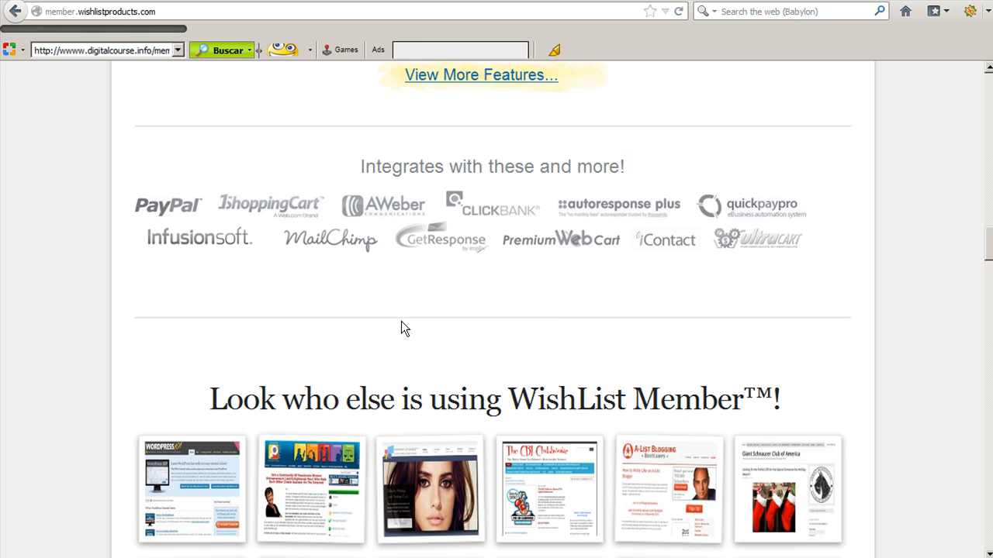
scroll(down, 3)
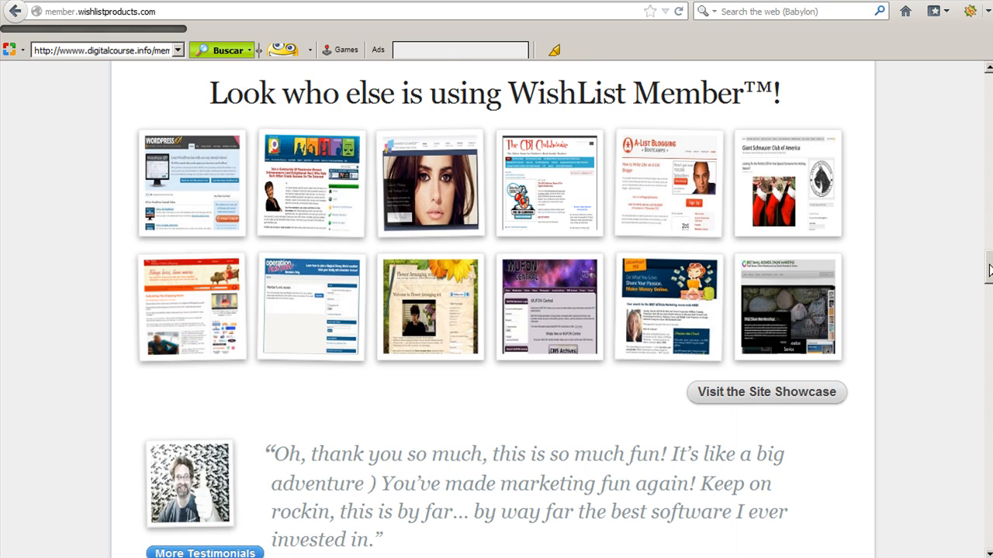
scroll(up, 3)
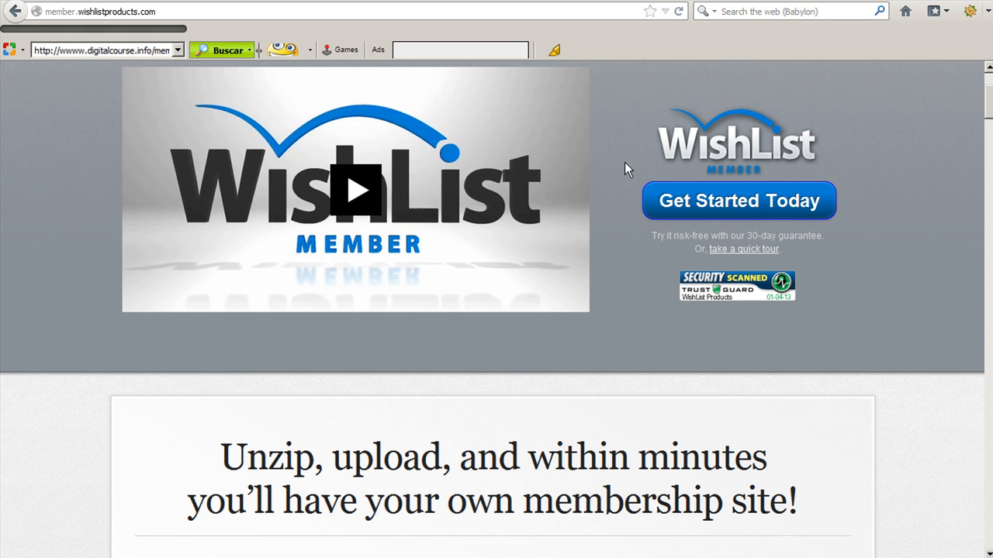
mouse_move(748, 233)
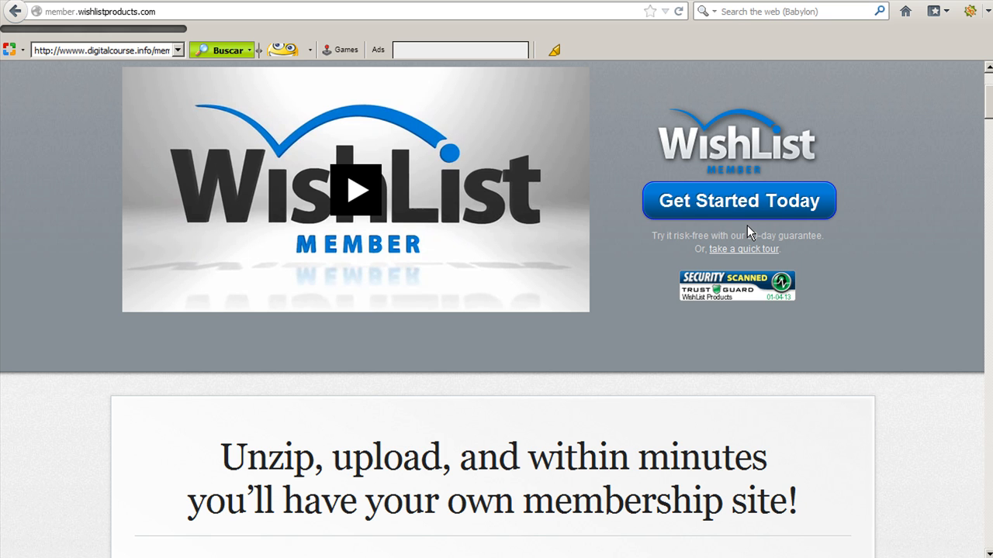
mouse_move(714, 227)
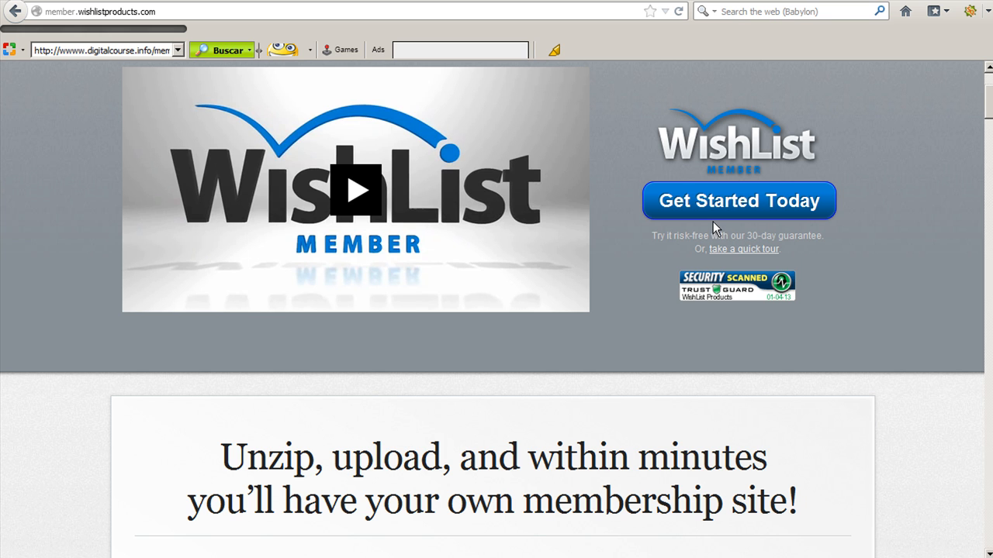
mouse_move(714, 230)
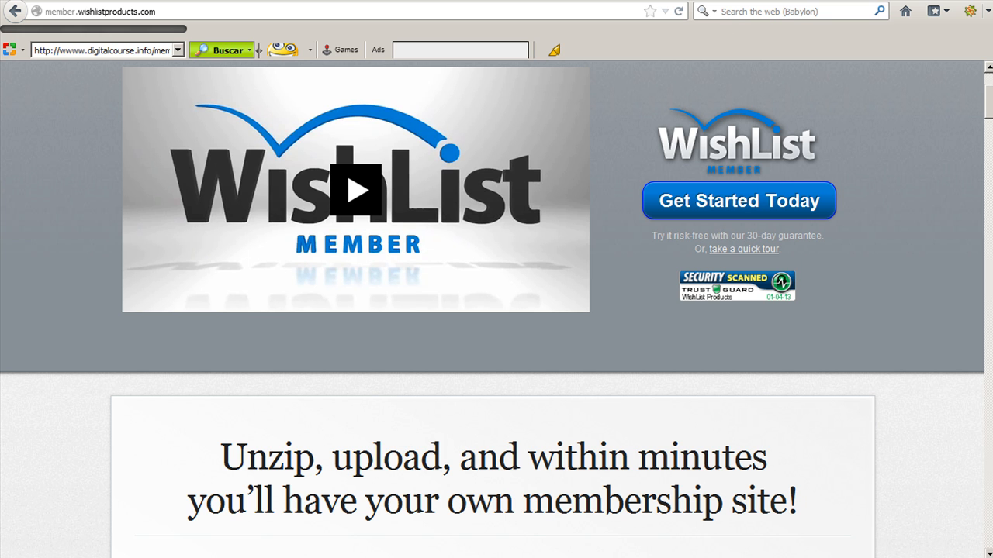